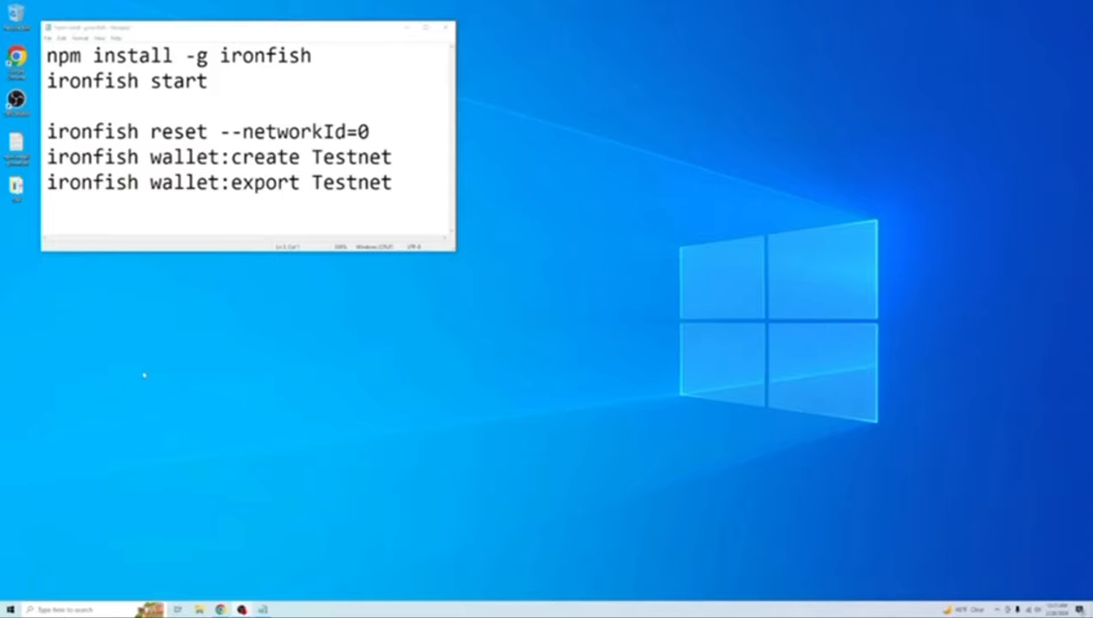
pyautogui.moveTo(217, 473)
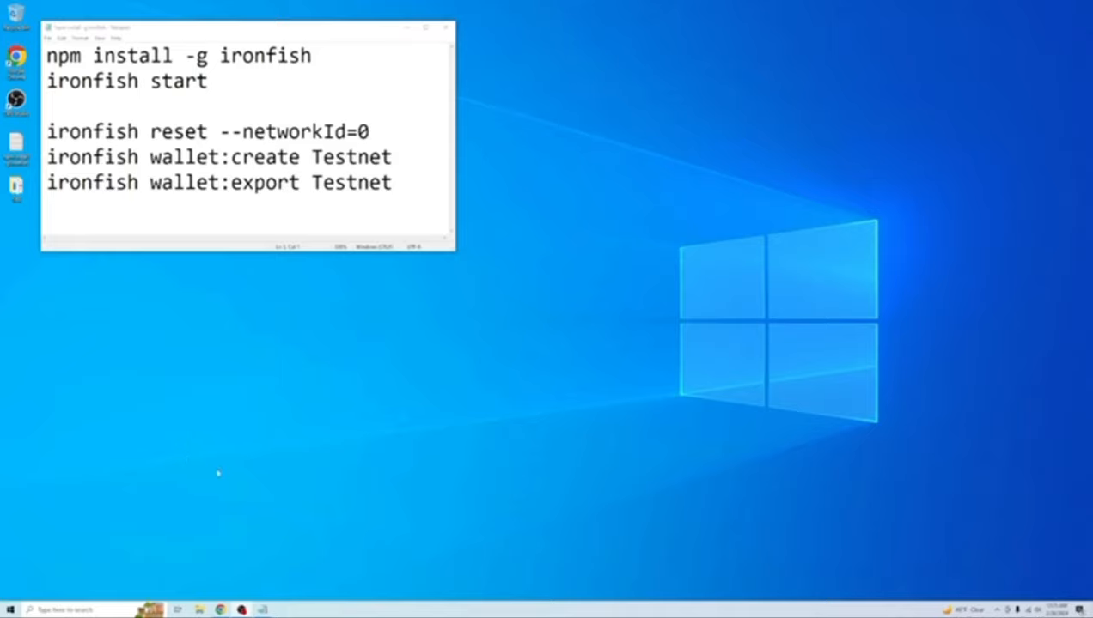
pyautogui.moveTo(215, 473)
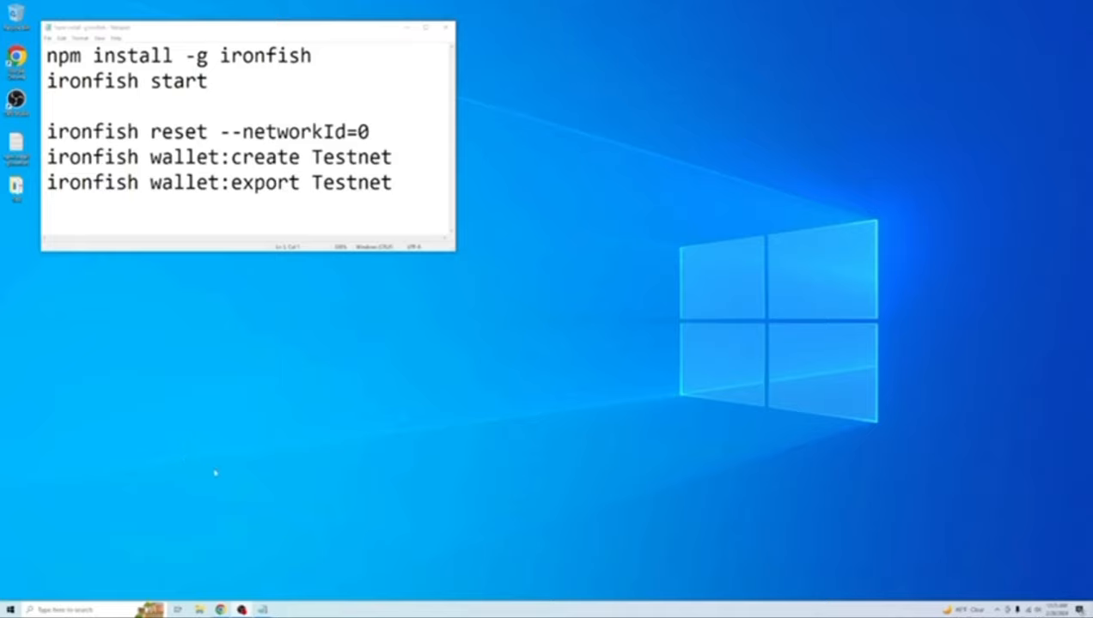
pyautogui.moveTo(252, 488)
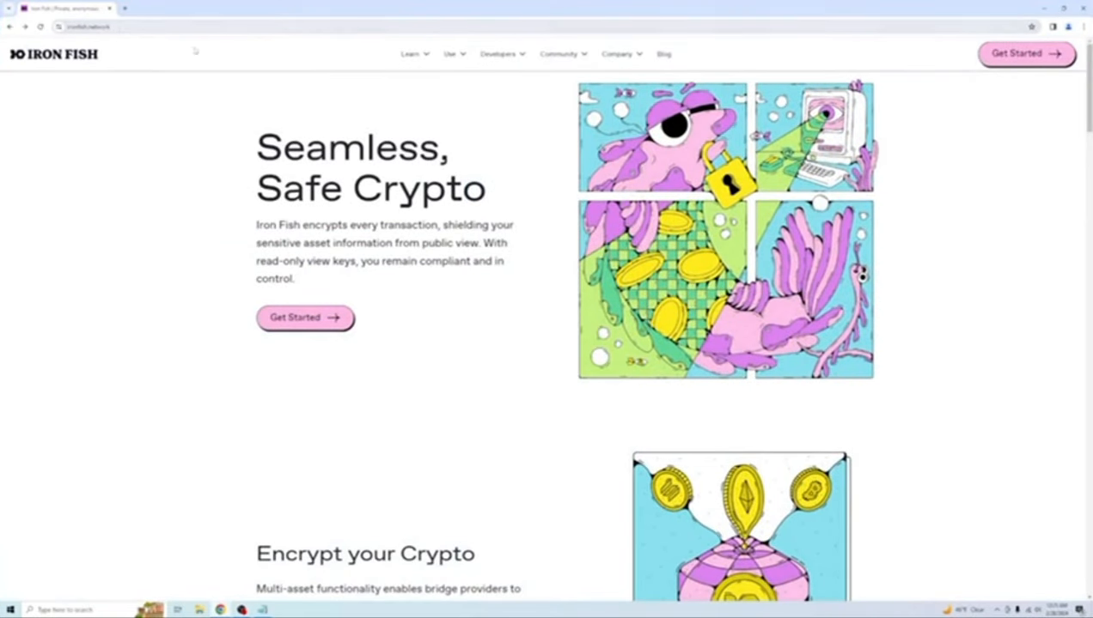
# Step: Open the Iron Fish Get Started docs and follow its link to nodejs.org/en/download
pyautogui.click(451, 53)
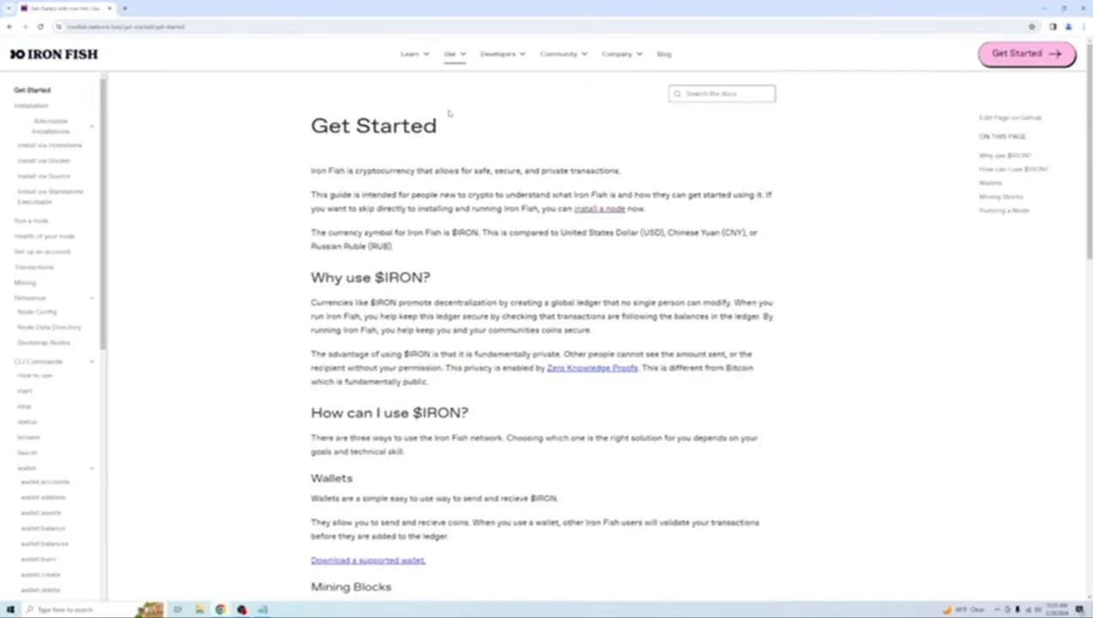
pyautogui.click(31, 105)
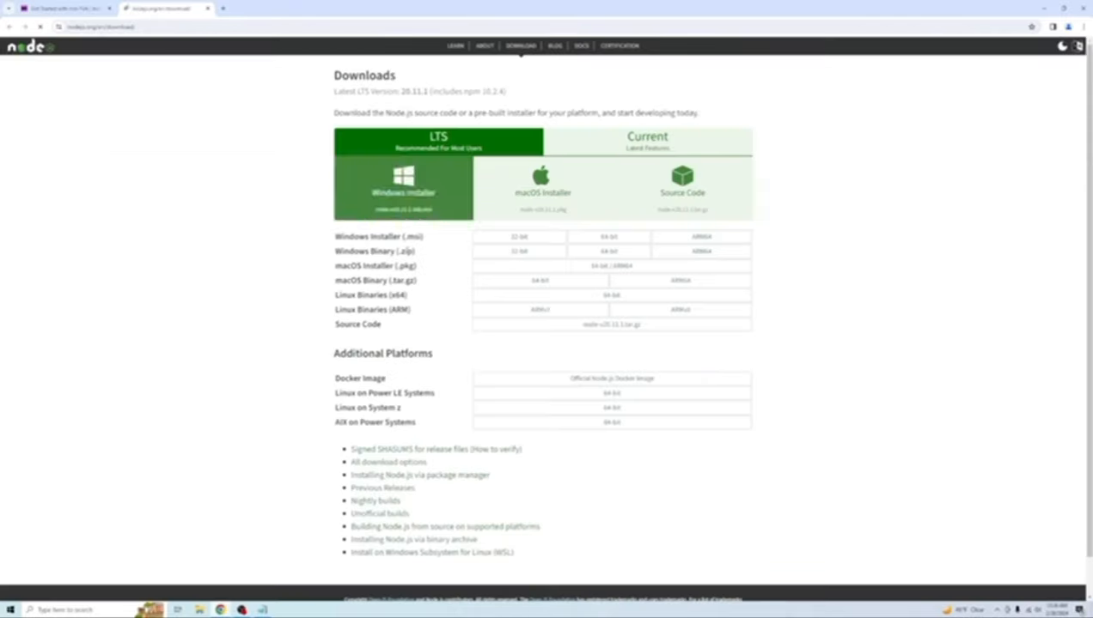
# Step: Install the Windows Node.js LTS .msi with the automatic native build tools option
pyautogui.click(403, 189)
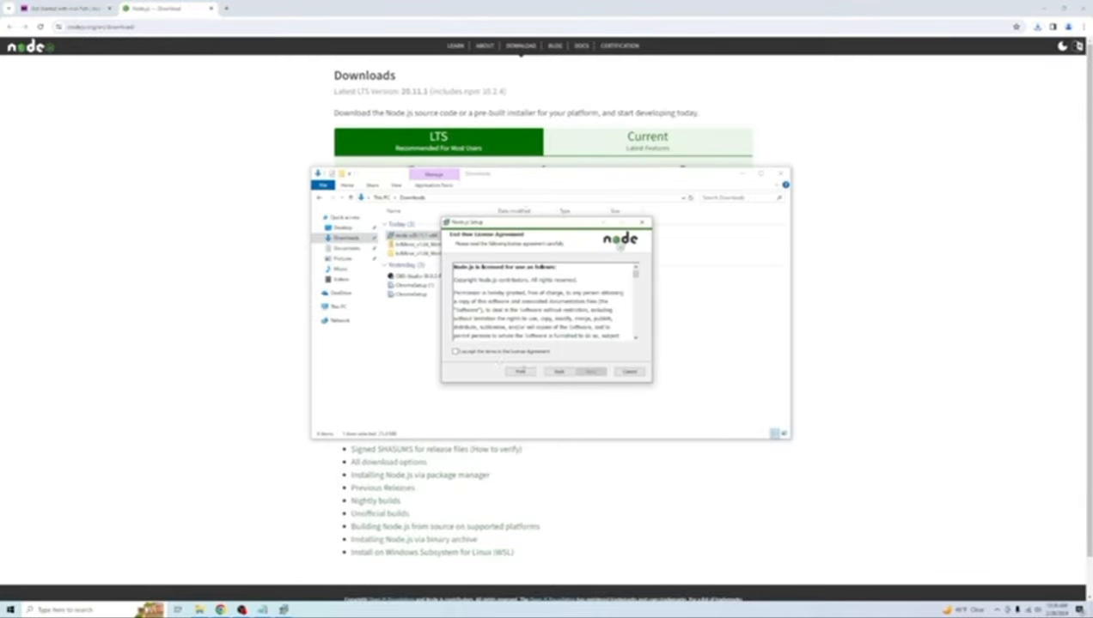
pyautogui.click(590, 371)
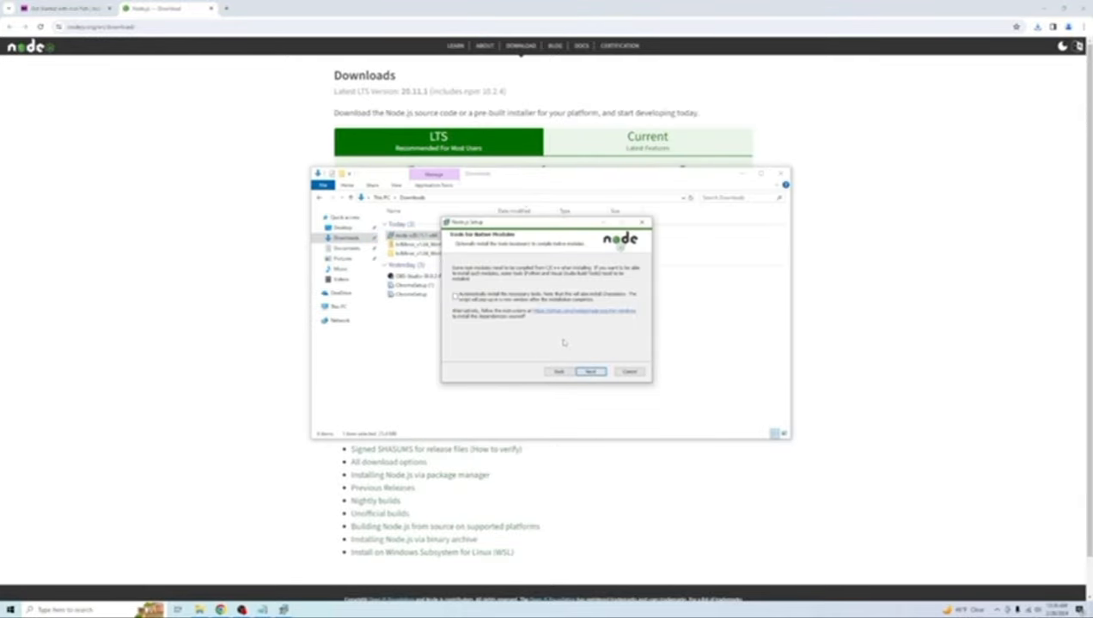
pyautogui.click(590, 372)
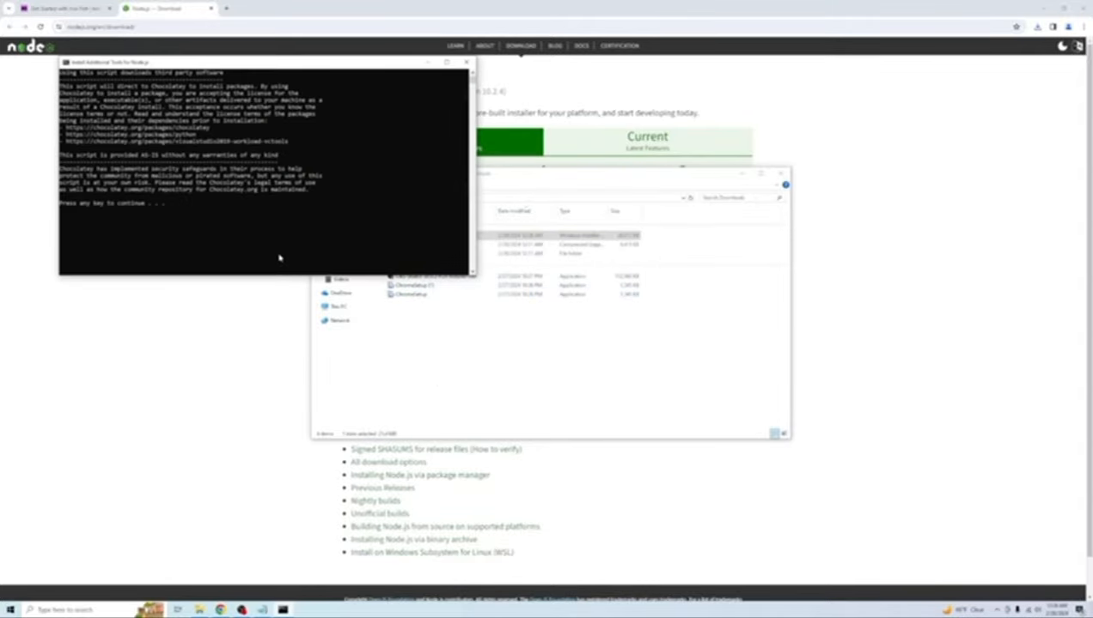
pyautogui.press('enter')
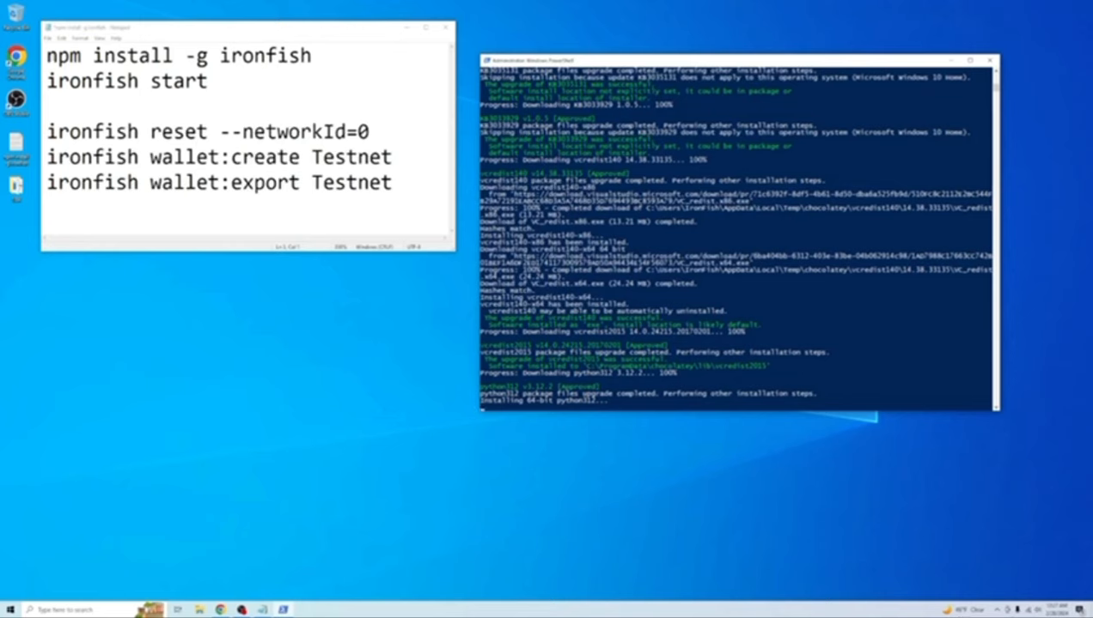
# Step: Let the Chocolatey script install vcredist140, vcredist2015 and python312
pyautogui.press('ctrl+a')
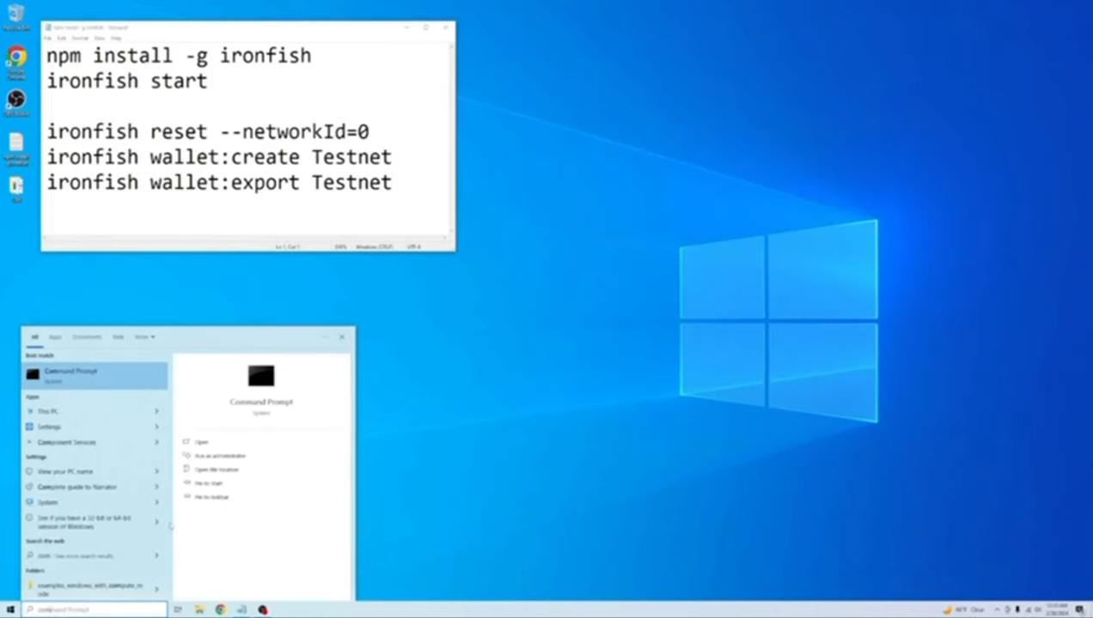
# Step: In admin Command Prompt, install ironfish and npm 10.4.0, start the node, then close it once connected
pyautogui.click(73, 373)
pyautogui.write('npm')
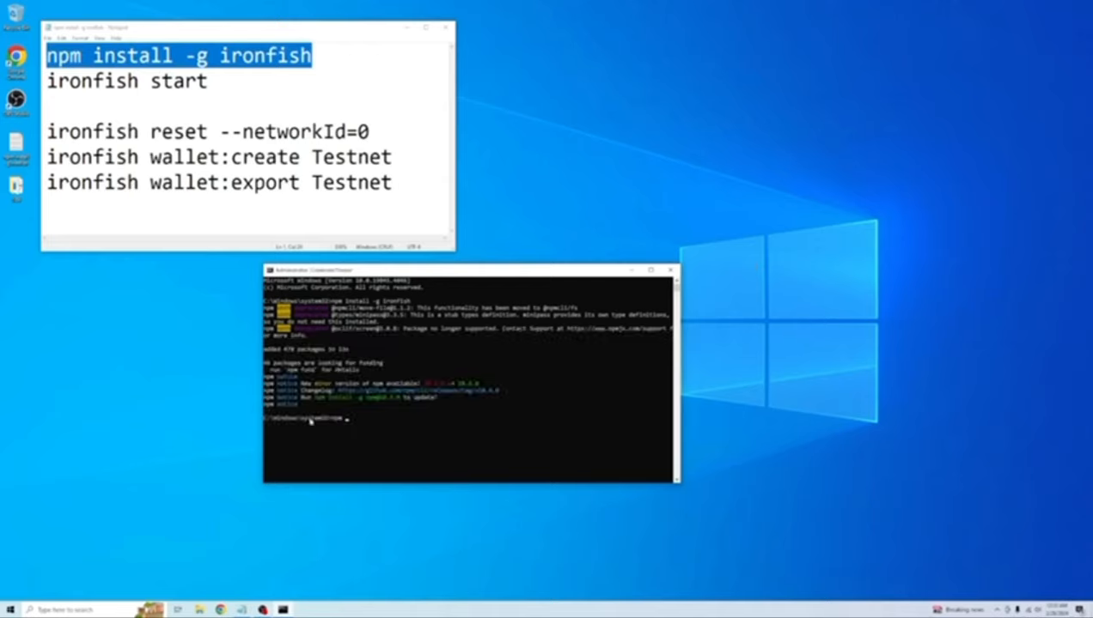
pyautogui.doubleClick(91, 80)
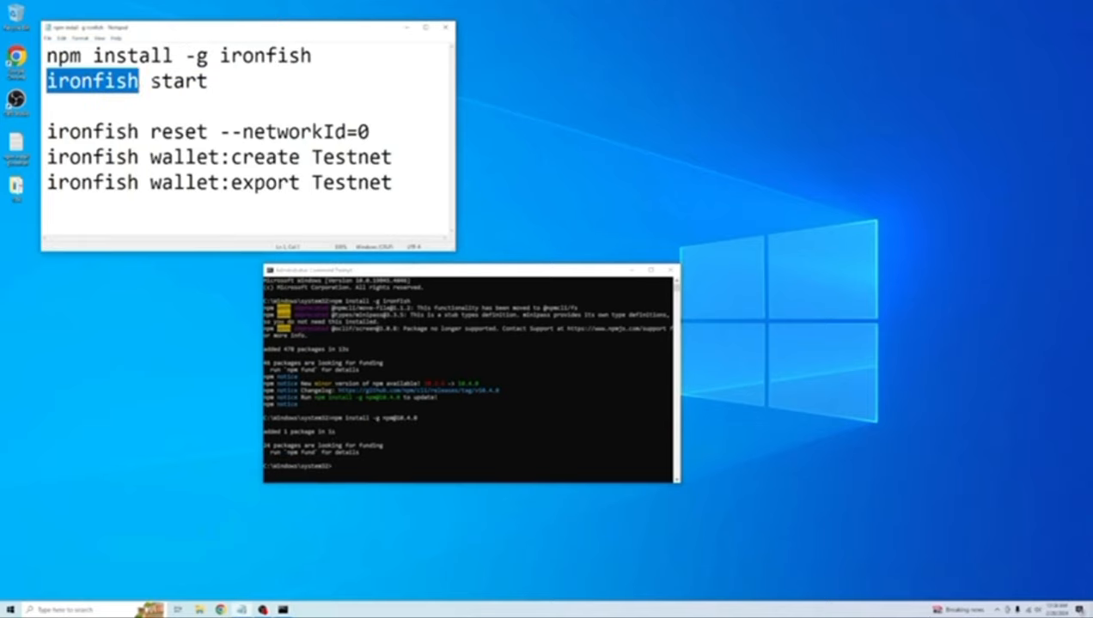
pyautogui.write('ironfish start')
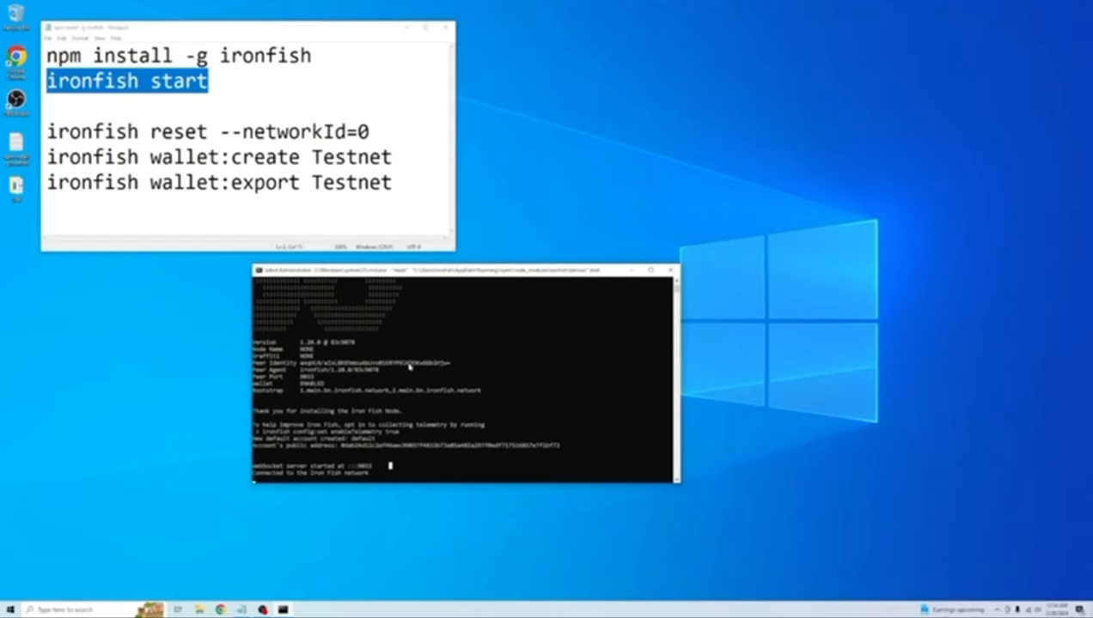
pyautogui.moveTo(654, 291)
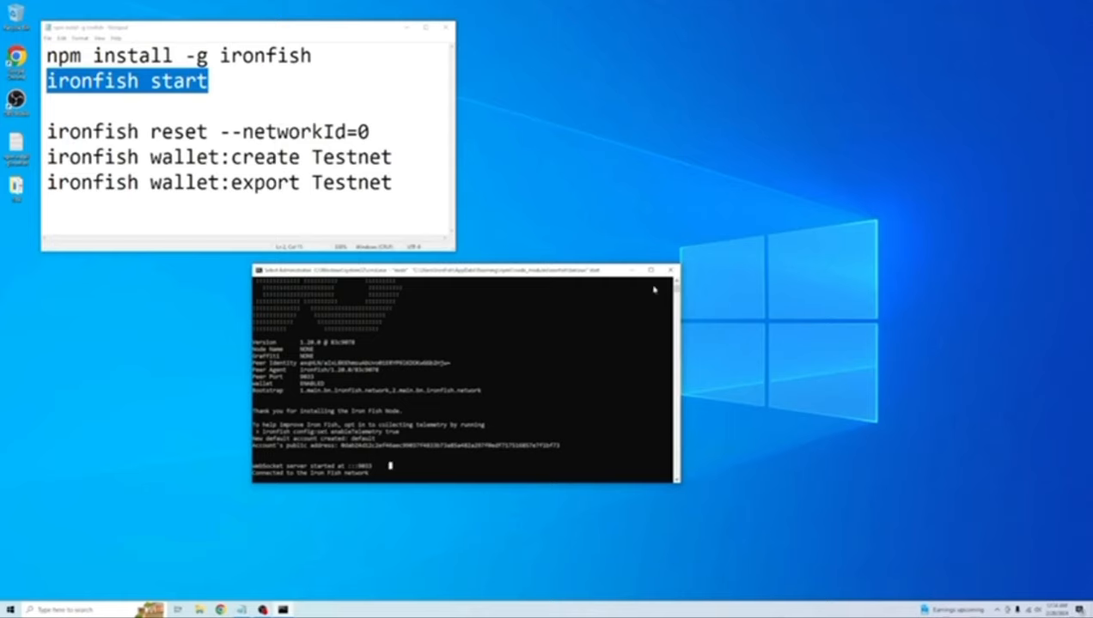
pyautogui.click(640, 270)
pyautogui.write('com')
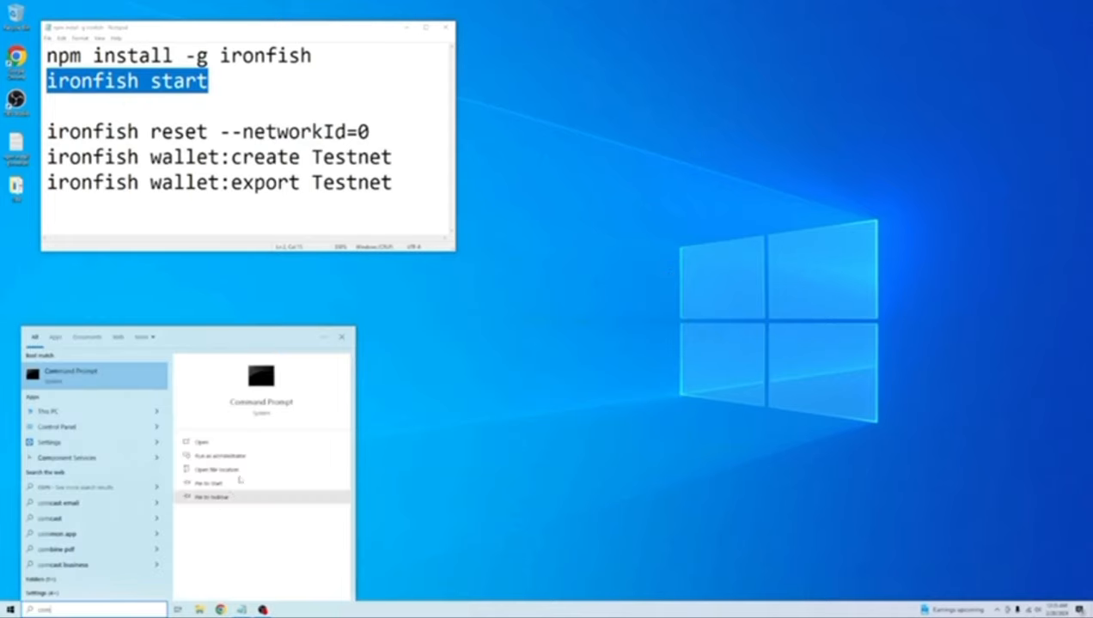
# Step: Run ironfish reset --networkId=0 in a fresh administrator Command Prompt
pyautogui.click(200, 442)
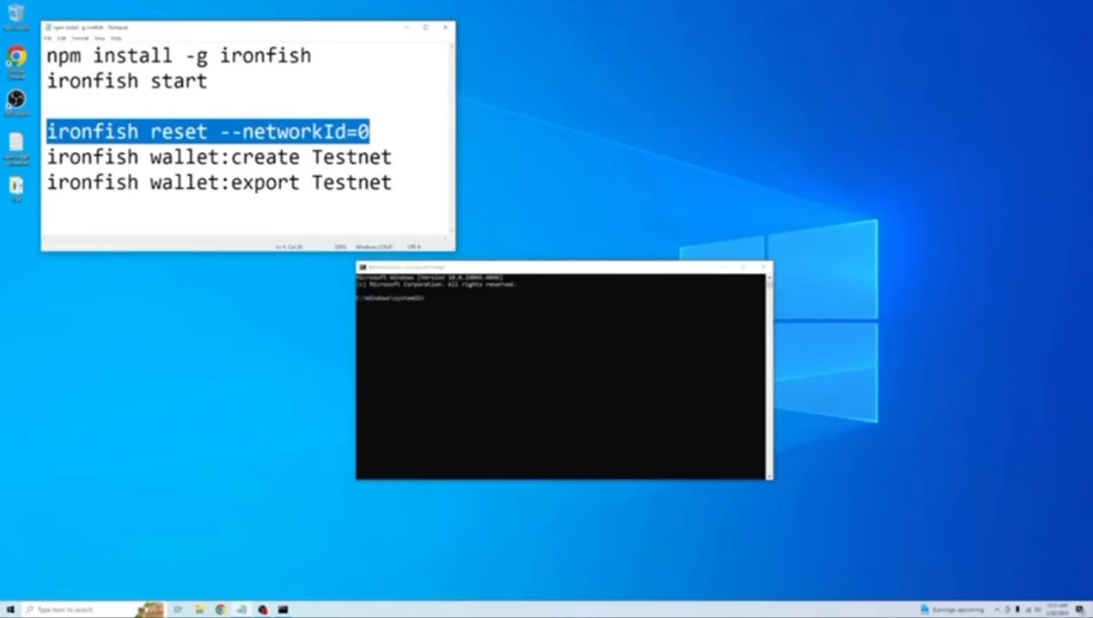
pyautogui.write('ironfish reset --networkId=0')
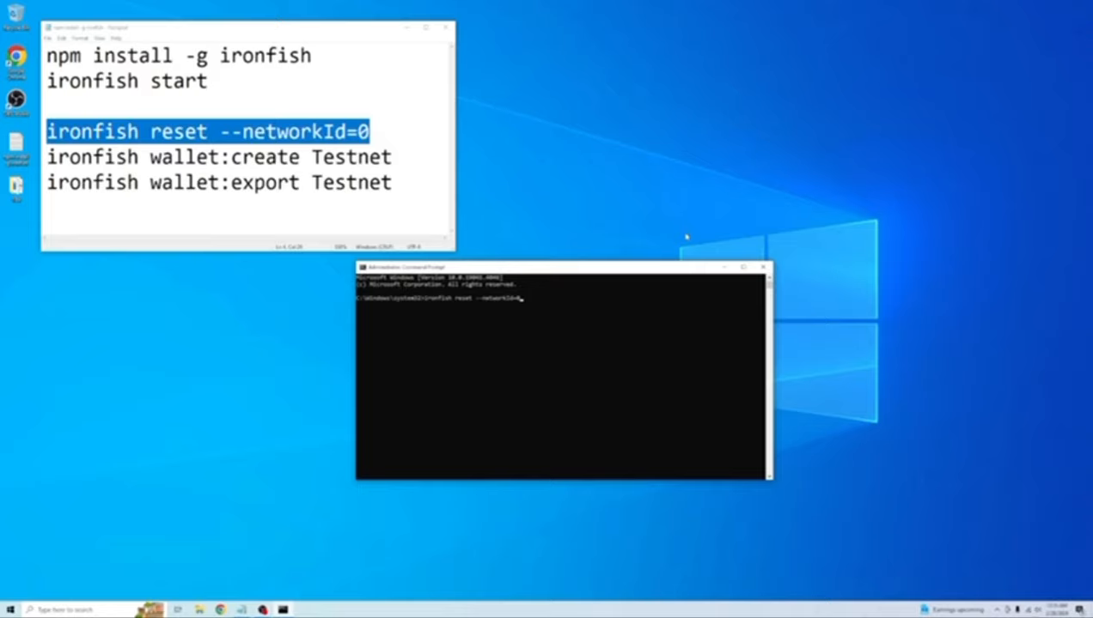
pyautogui.press('enter')
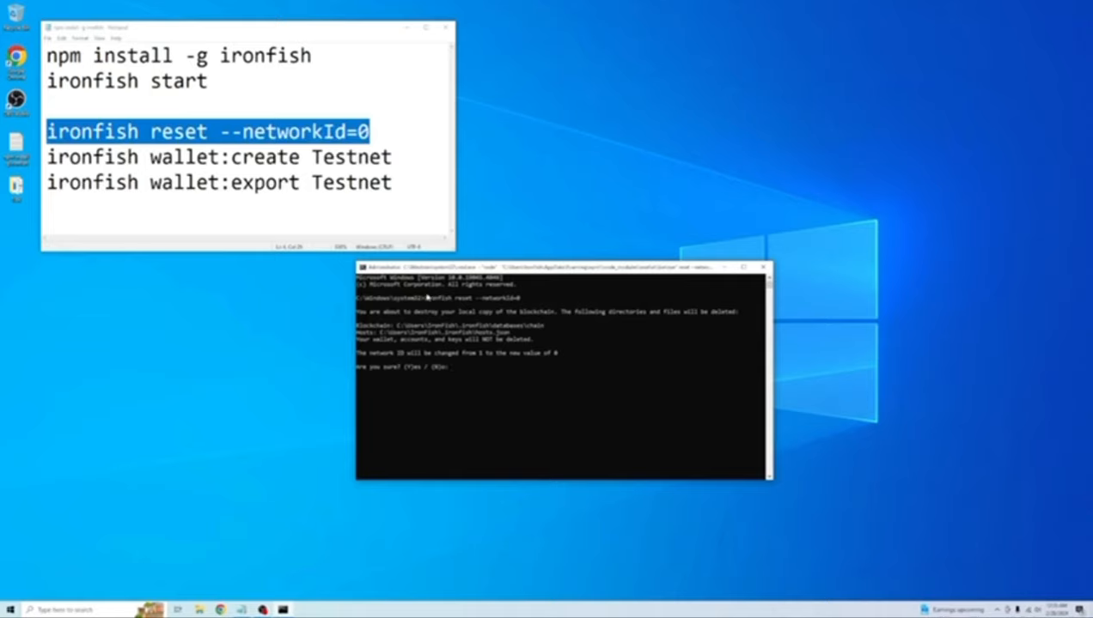
pyautogui.moveTo(579, 343)
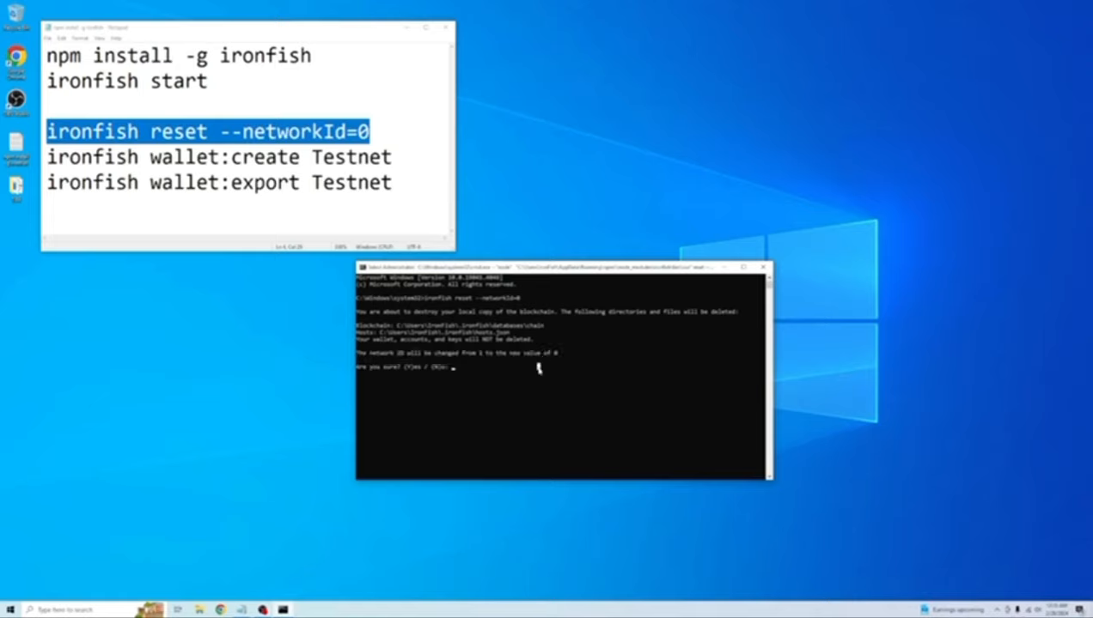
pyautogui.moveTo(473, 381)
pyautogui.write('ironfish wallet:create')
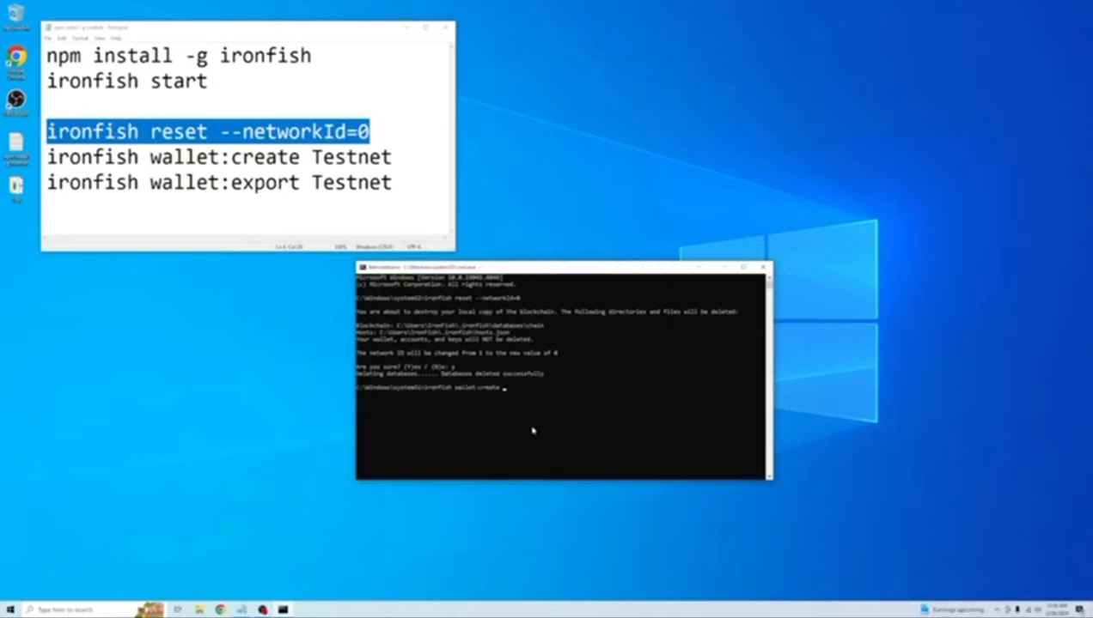
# Step: Create the Testnet wallet account and export its key with wallet:export Testnet
pyautogui.write('Testnet')
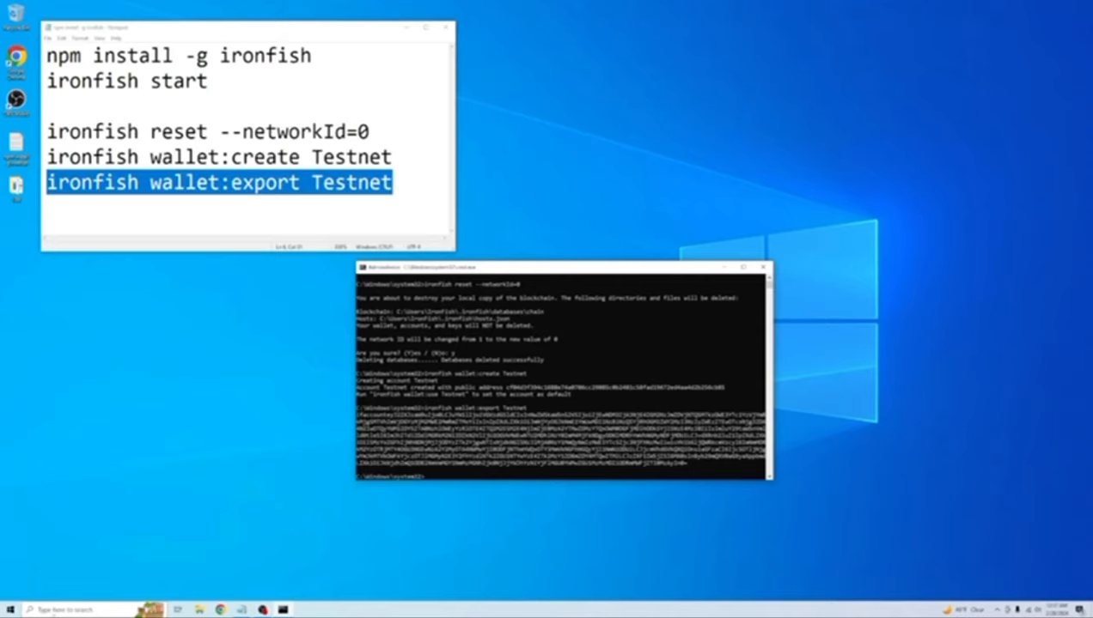
pyautogui.click(12, 610)
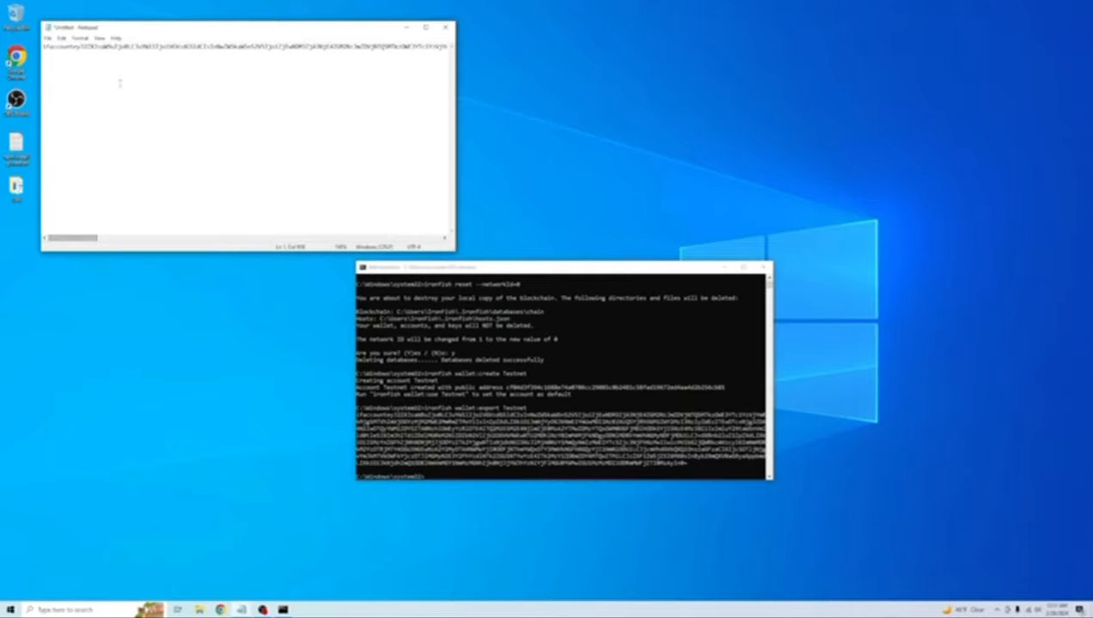
# Step: Bring up File > Print for the exported-key note, then close Notepad via the save prompt
pyautogui.click(49, 38)
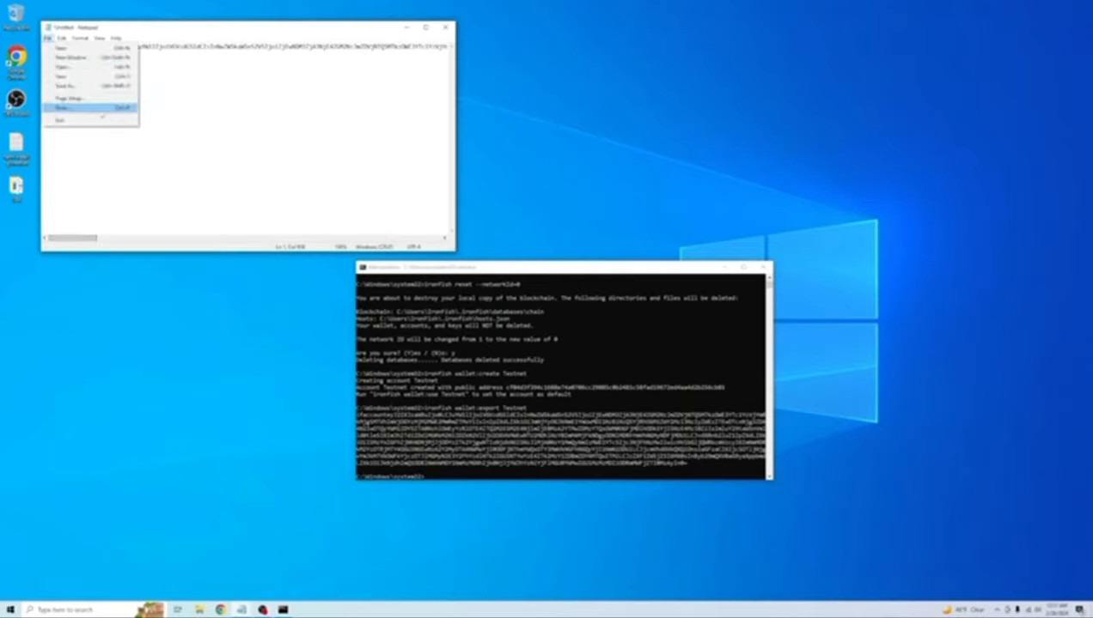
pyautogui.click(62, 107)
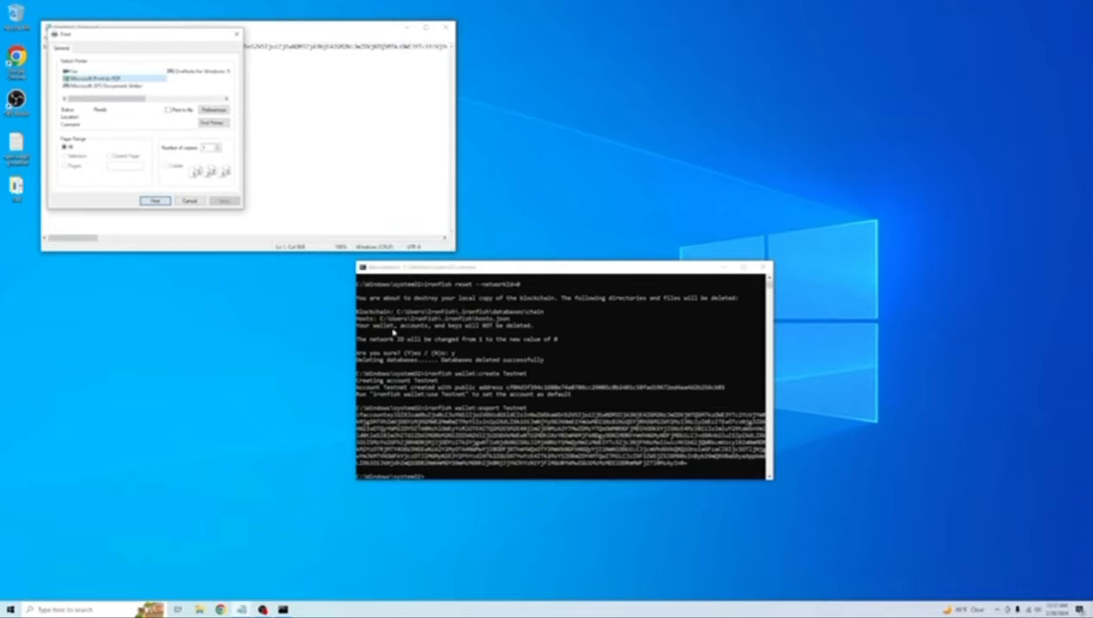
pyautogui.moveTo(510, 354)
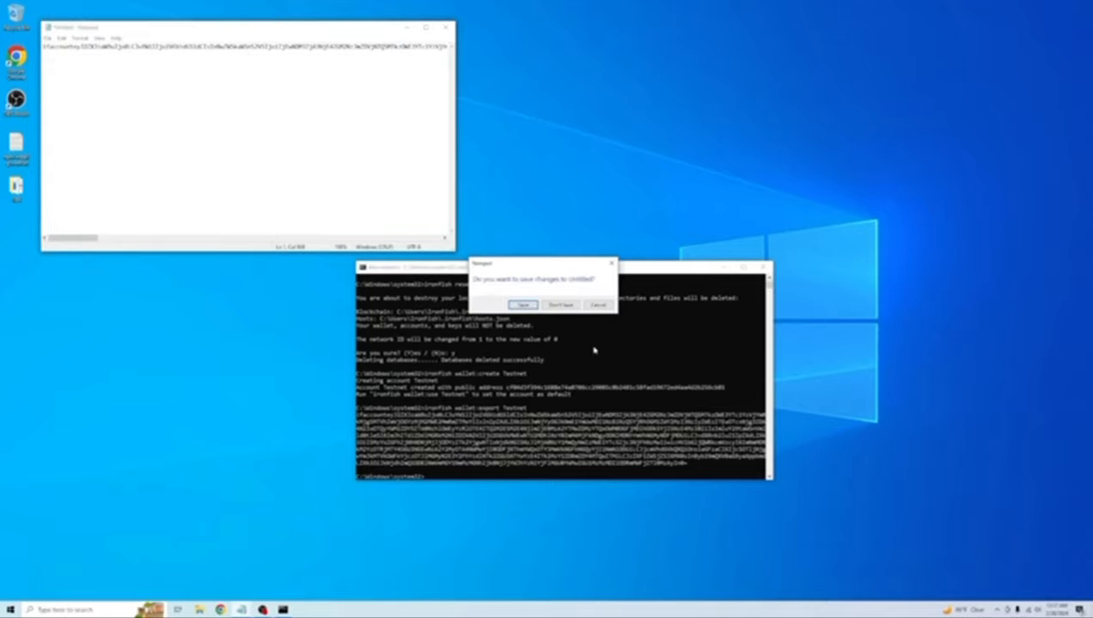
pyautogui.click(559, 305)
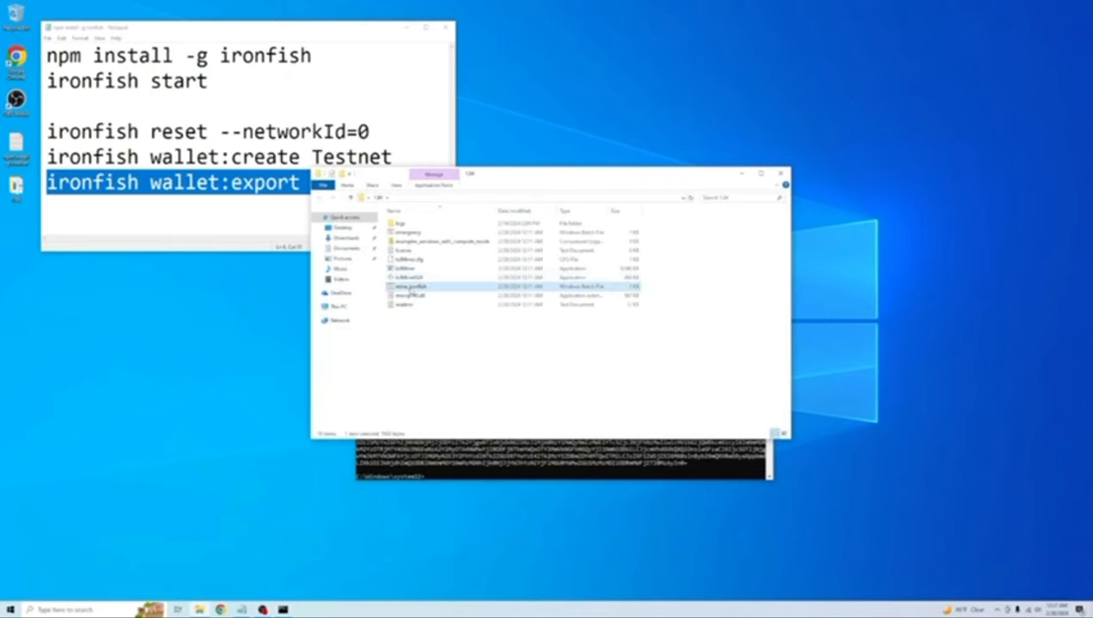
# Step: Enter the lolMiner 1.84 folder, then open fishhash.herominers.com in the browser
pyautogui.doubleClick(411, 286)
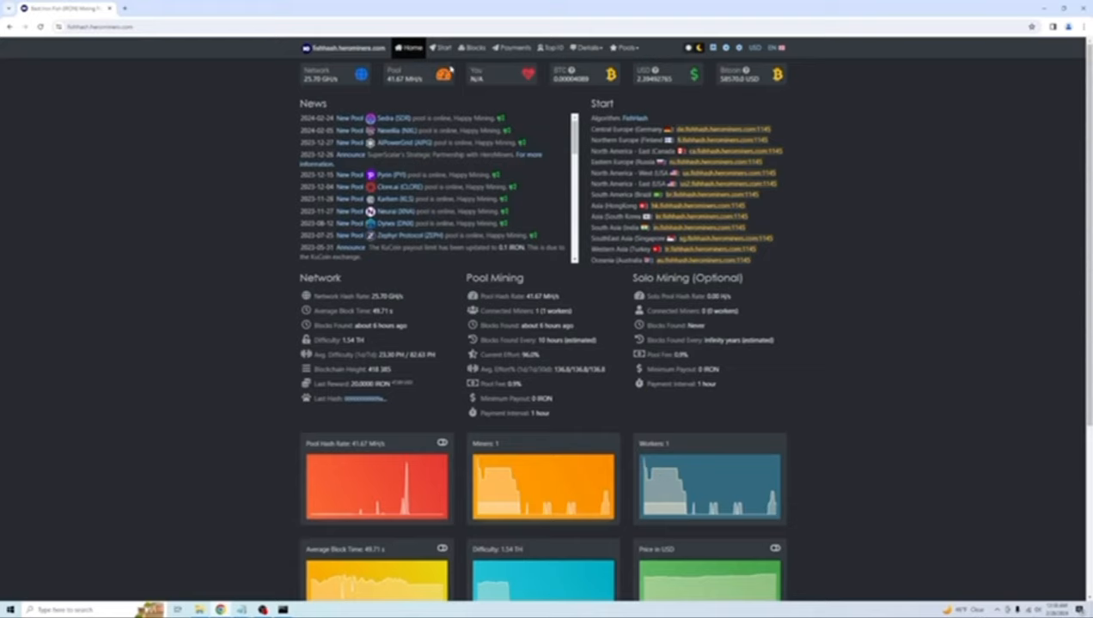
# Step: Copy the North America East FishHash pool address from the HeroMiners server list
pyautogui.click(442, 47)
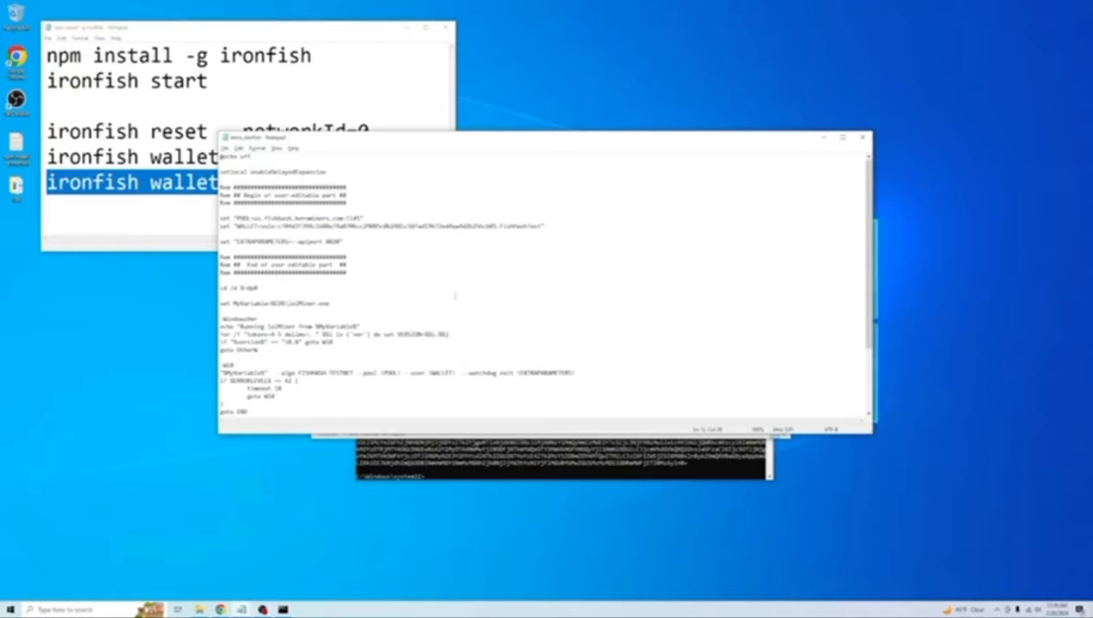
pyautogui.moveTo(858, 150)
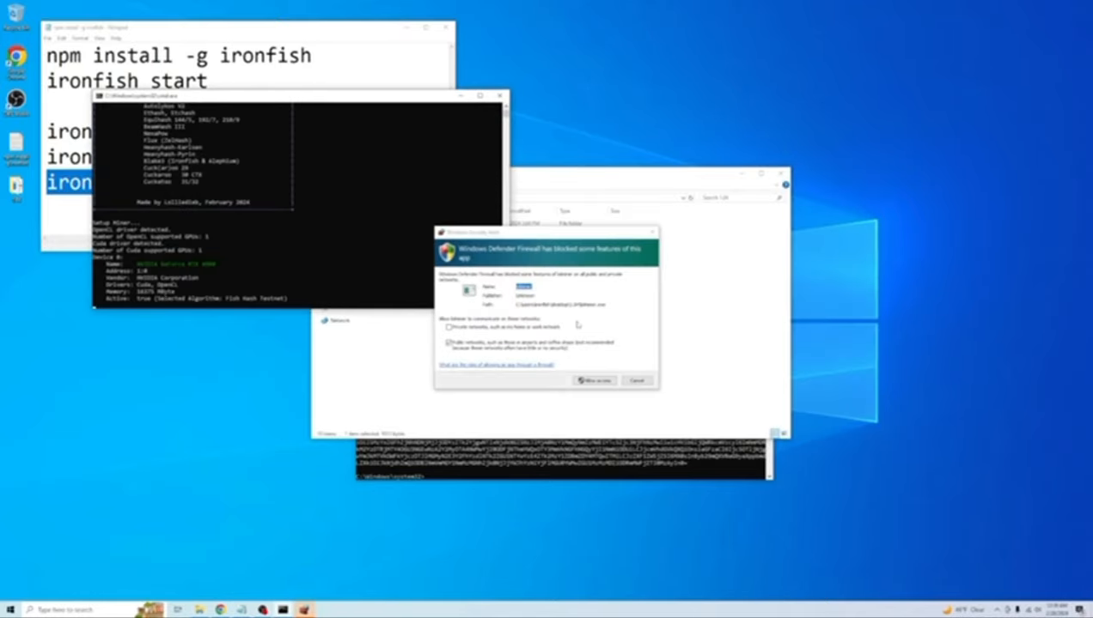
# Step: Run mine_ironfish.bat with the new POOL and WALLET, allowing lolMiner through the firewall
pyautogui.click(593, 380)
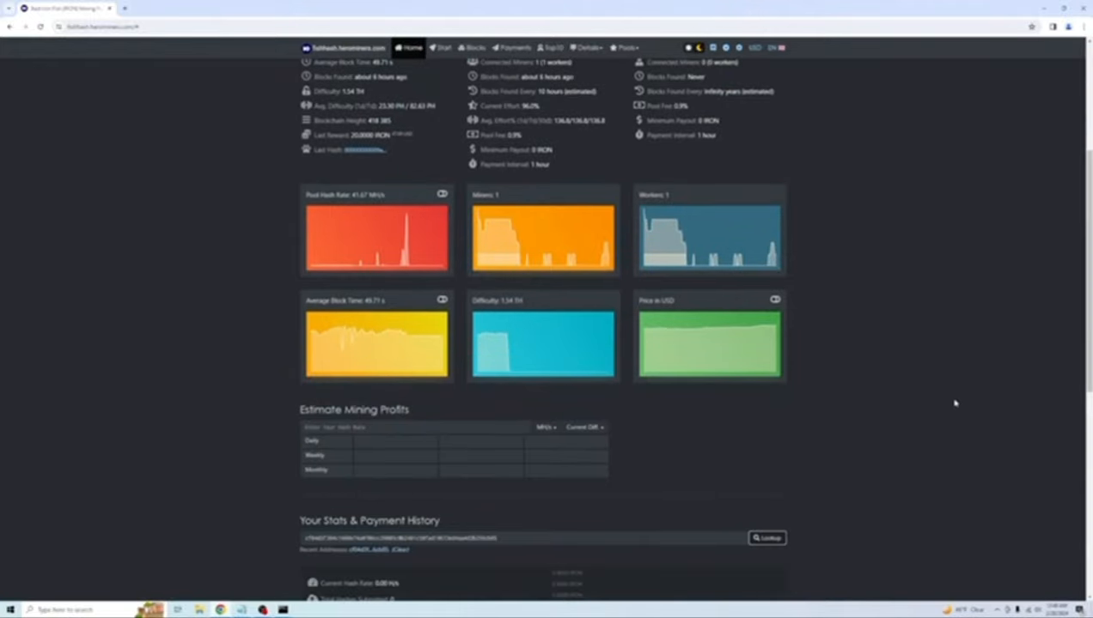
# Step: Scroll to the wallet's HeroMiners stats and drag the lolMiner output window over them
pyautogui.scroll(-3)
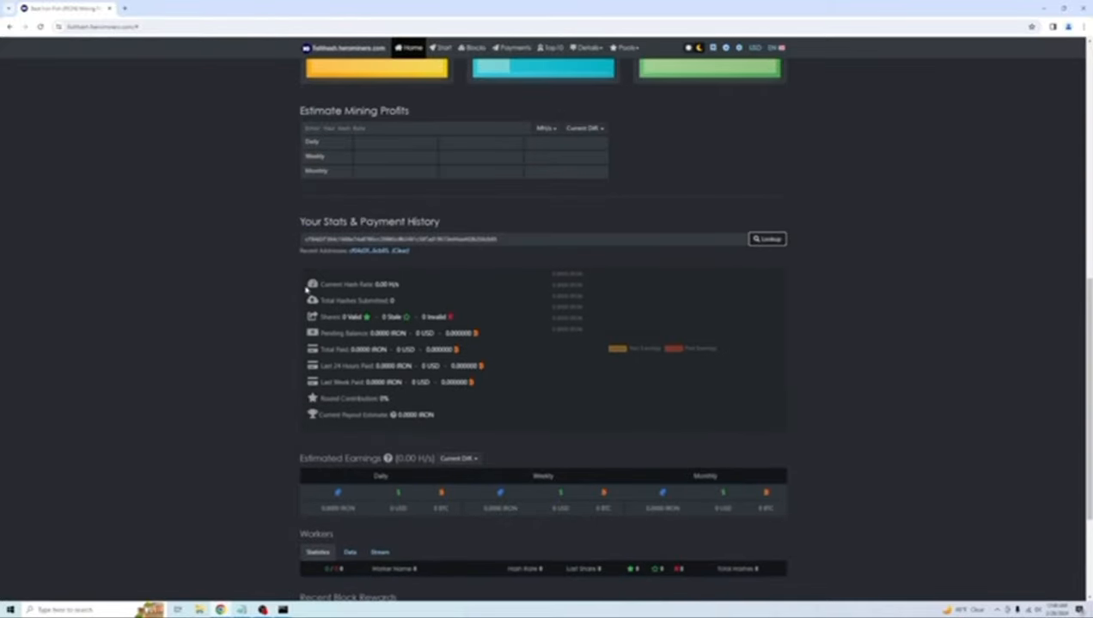
pyautogui.moveTo(803, 279)
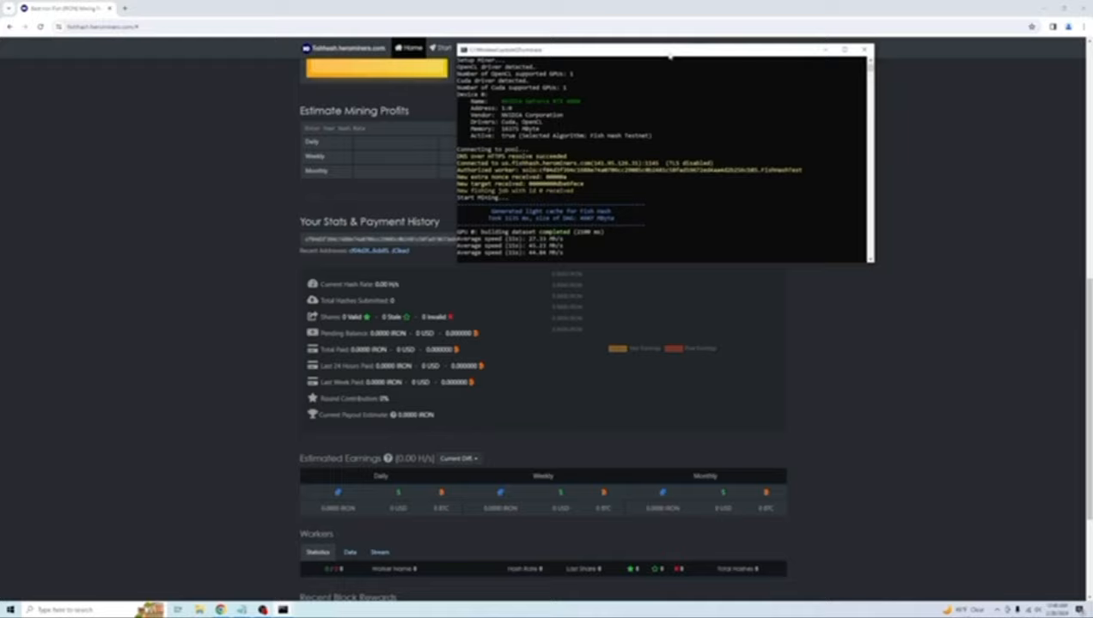
pyautogui.moveTo(670, 49); pyautogui.dragTo(790, 124)
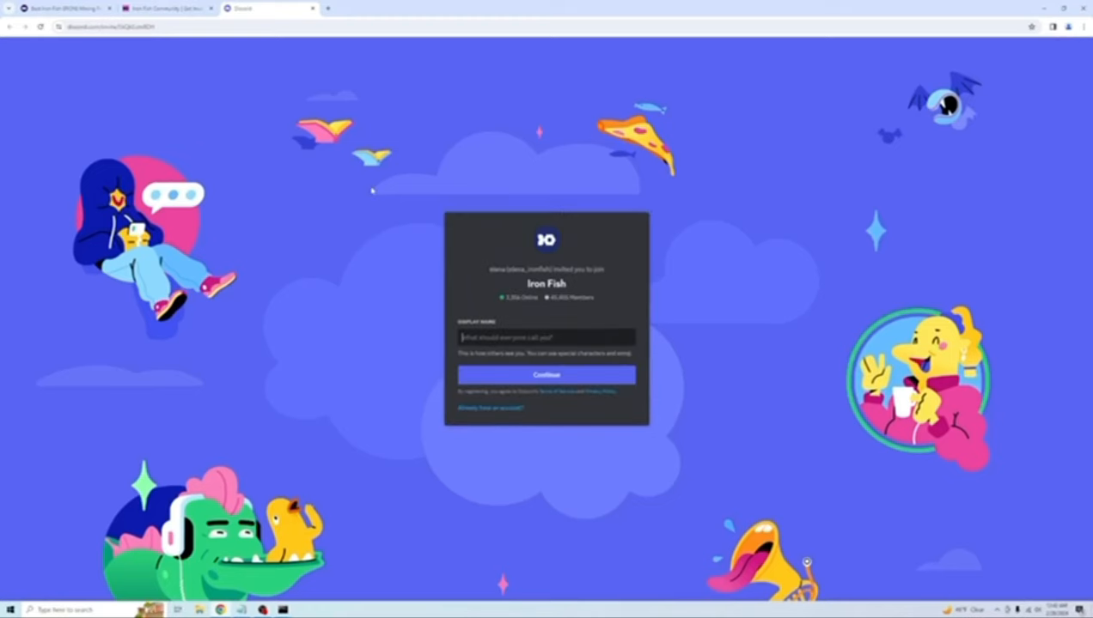
# Step: Switch from the Discord invite to the Iron Fish Community tab and scroll to the top
pyautogui.click(163, 8)
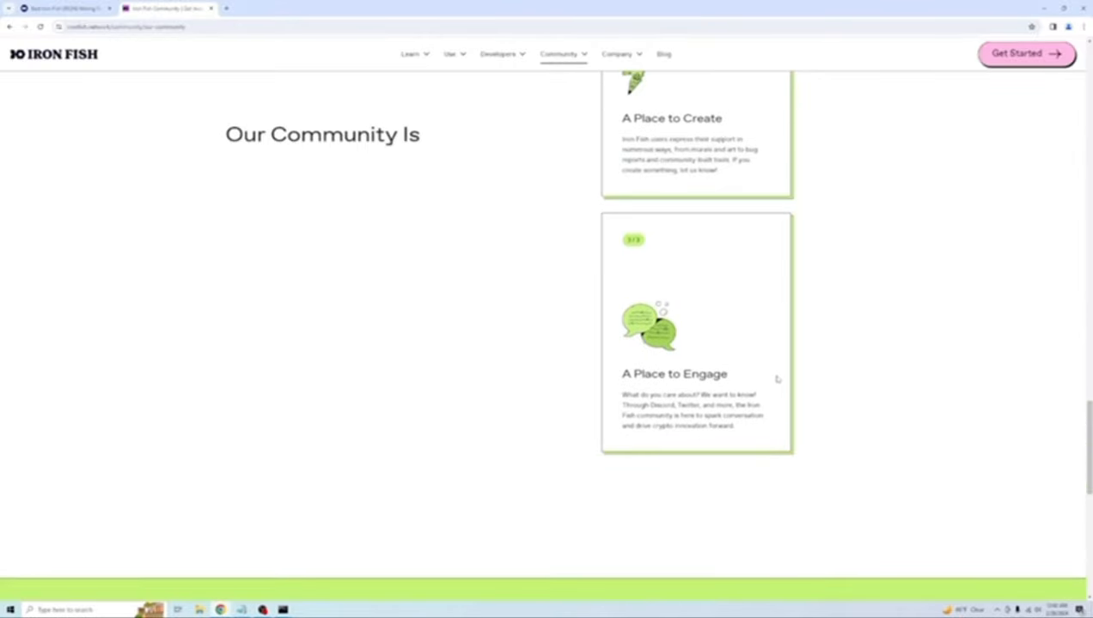
pyautogui.scroll(3)
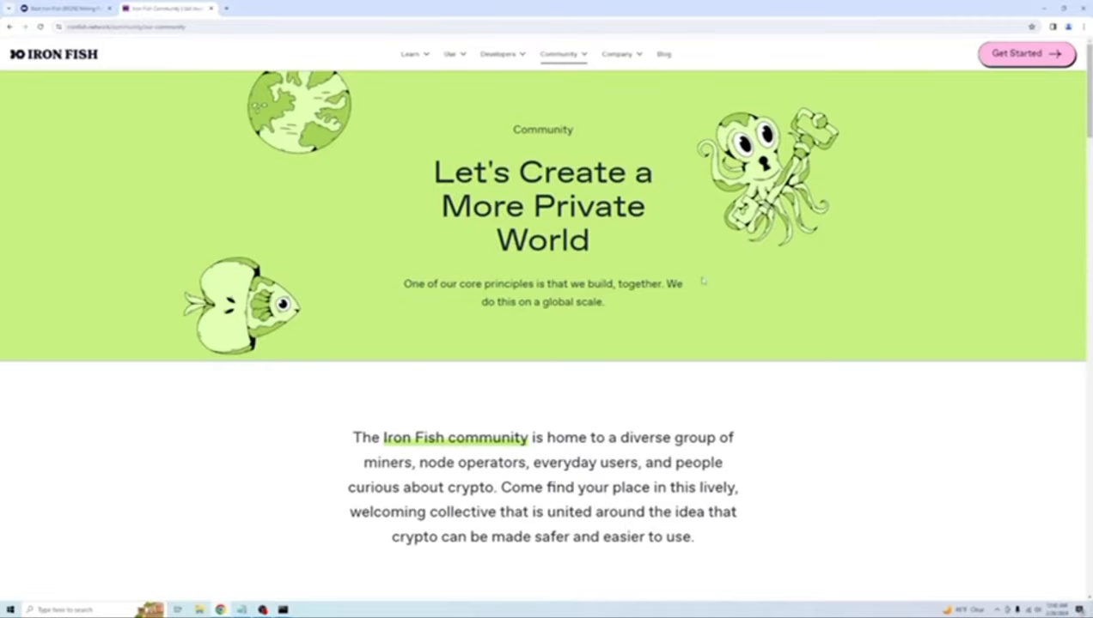
pyautogui.moveTo(843, 129)
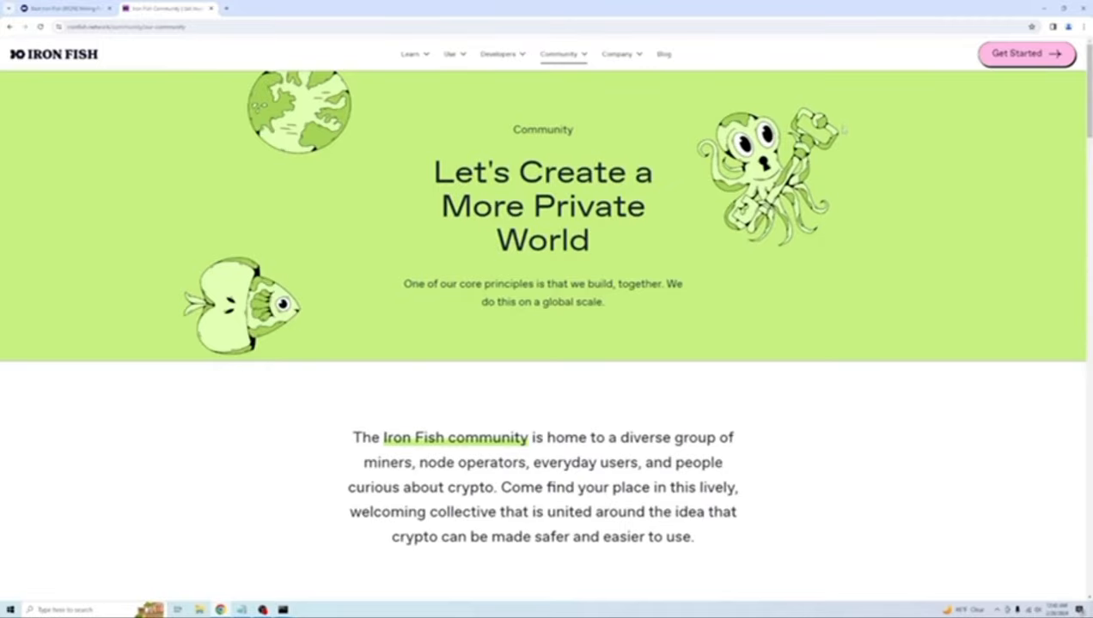